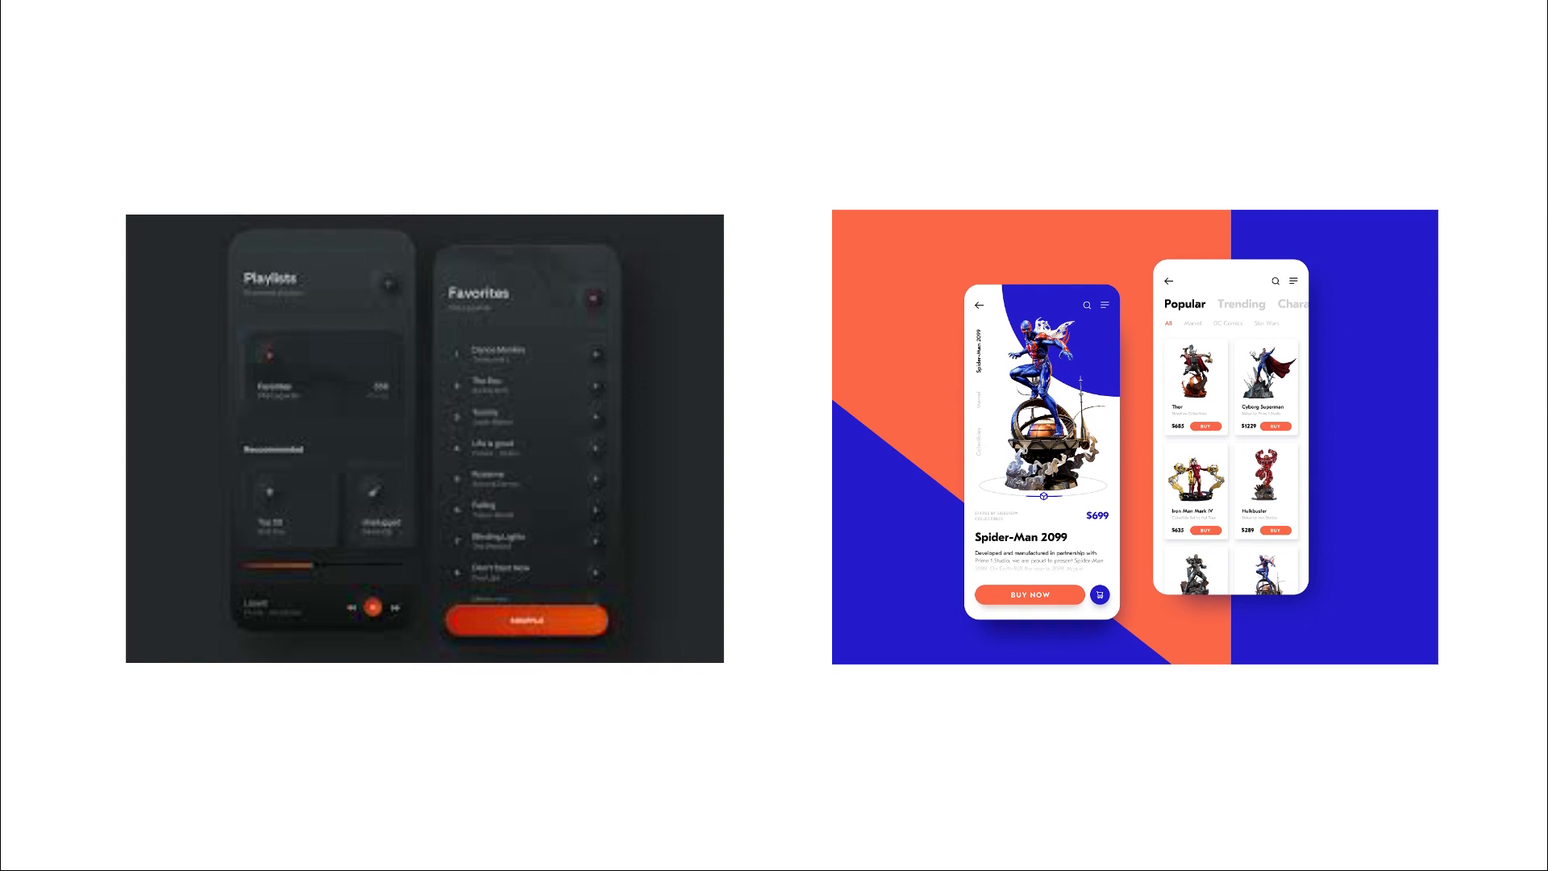
Step: Advance to the Market Research slide with the Fresh Healthy Salads web page
key("Right")
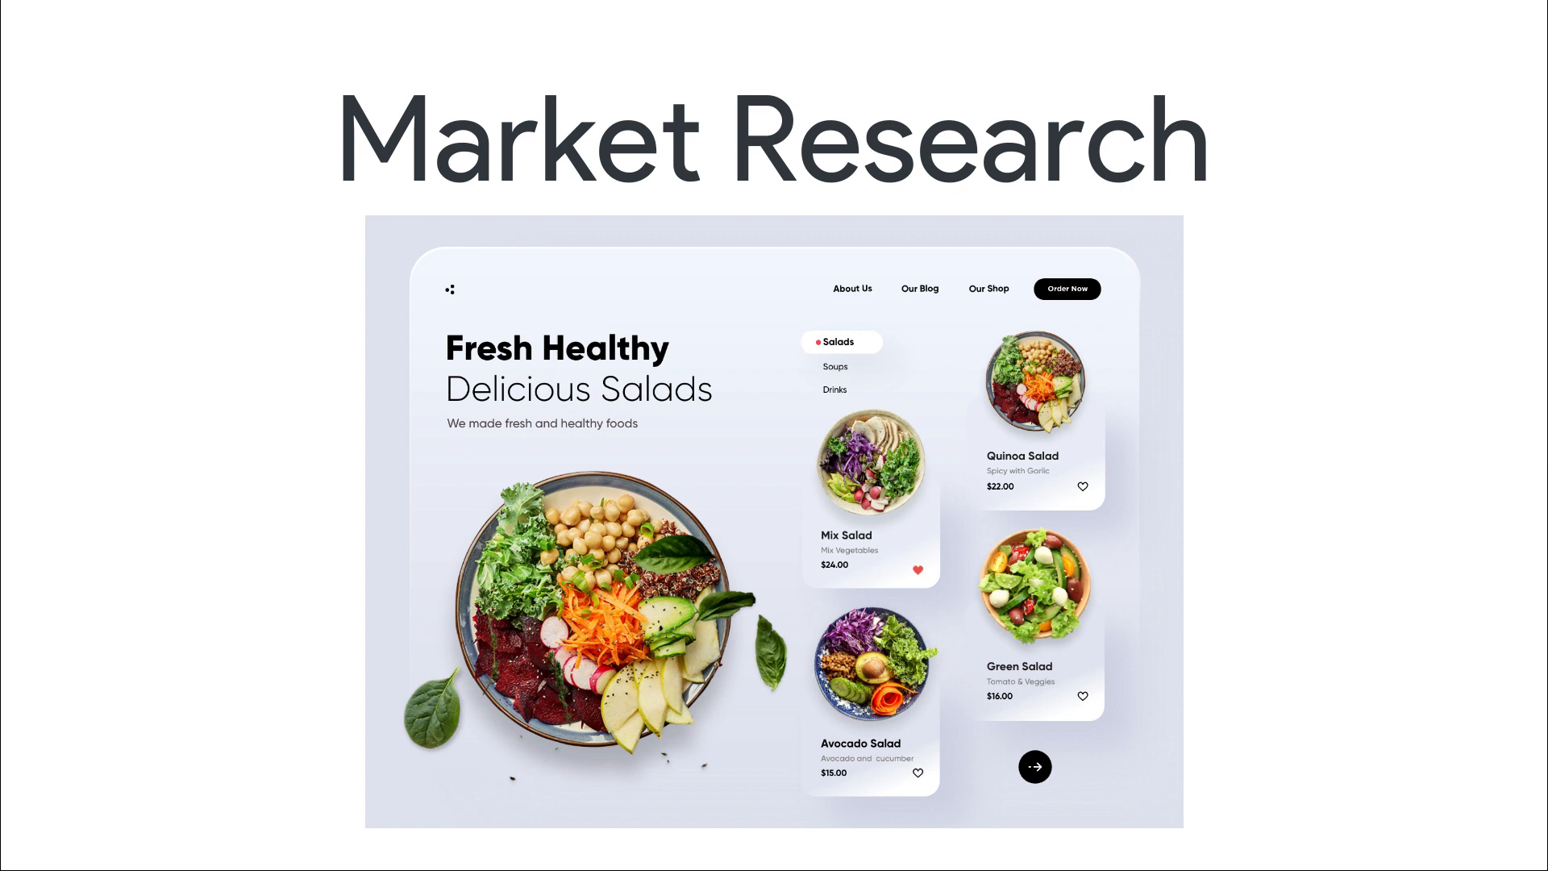